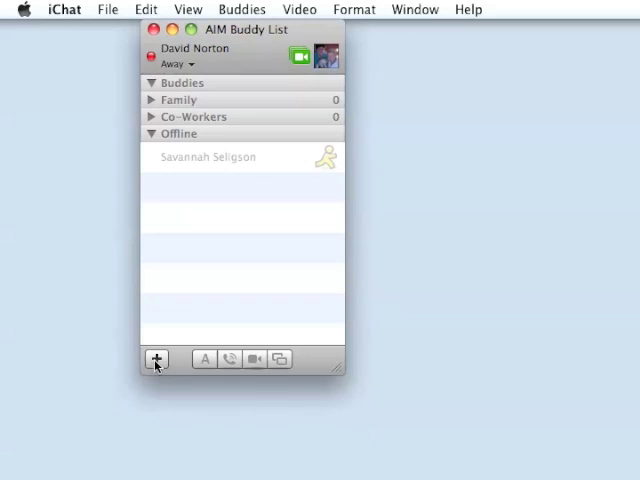
# - Start adding a new buddy from the buddy list's add menu
pyautogui.click(156, 360)
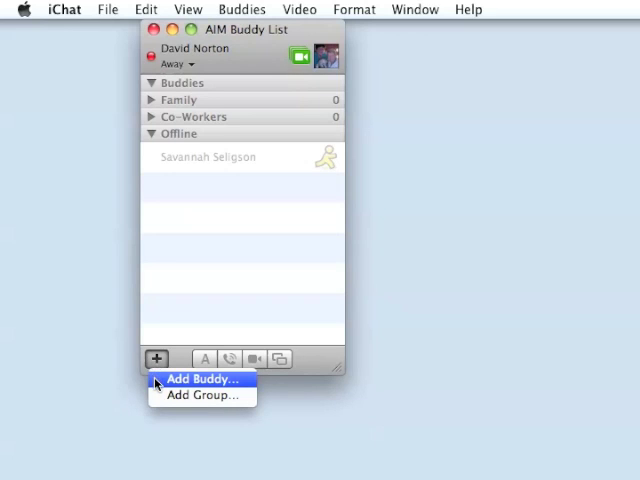
pyautogui.click(200, 380)
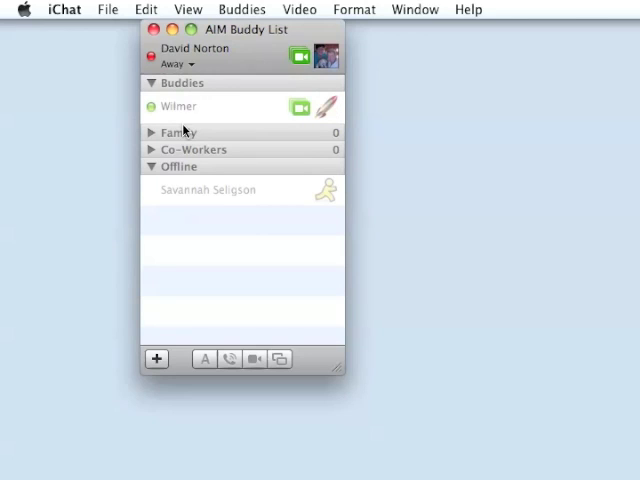
pyautogui.click(178, 106)
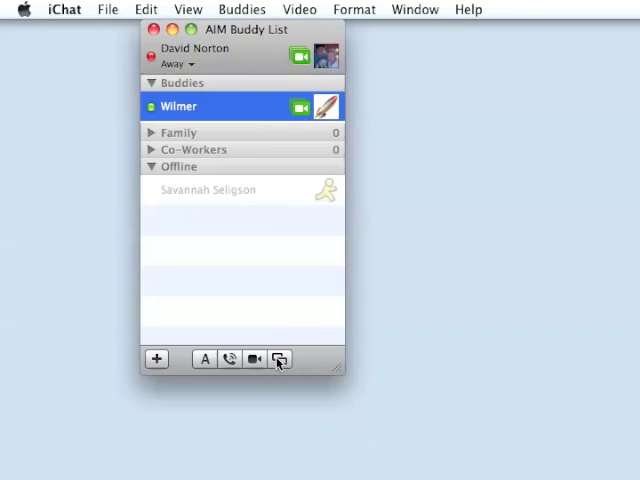
pyautogui.moveTo(280, 360)
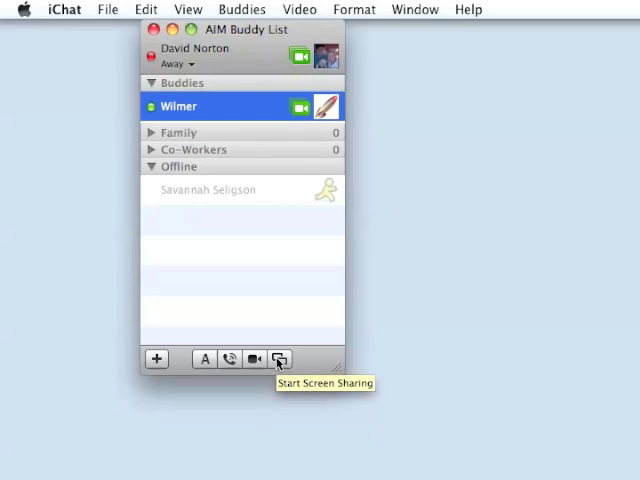
# - Bring up the screen sharing choices for Wilmer
pyautogui.click(280, 360)
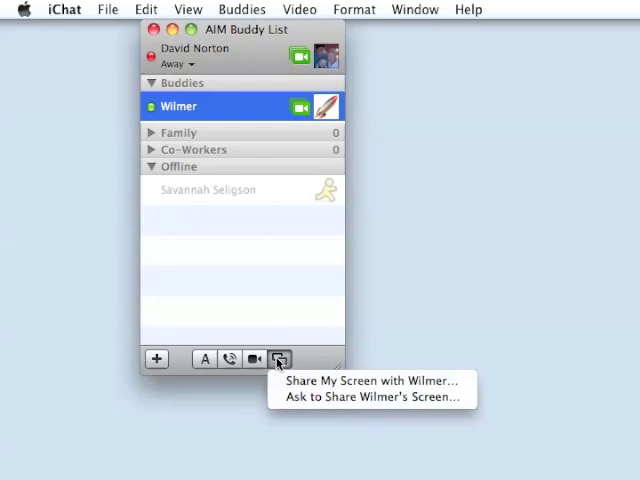
pyautogui.moveTo(370, 380)
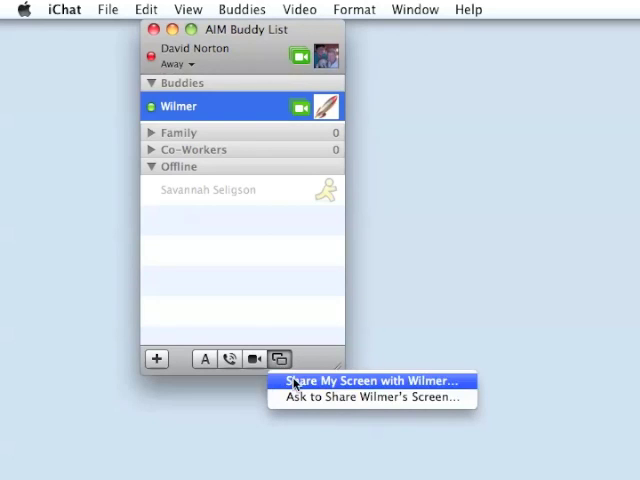
pyautogui.moveTo(290, 384)
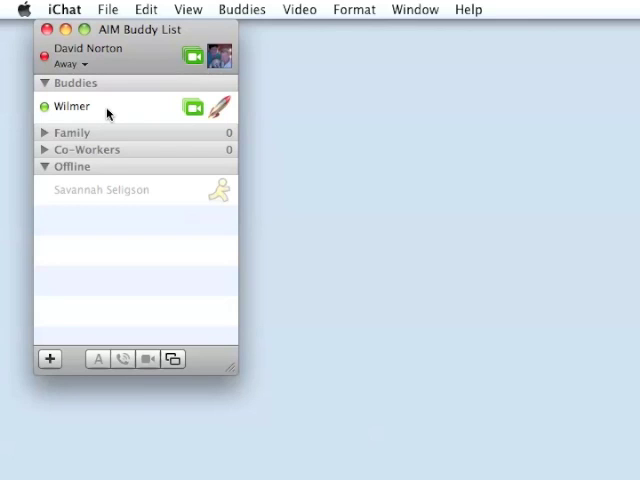
pyautogui.moveTo(90, 126)
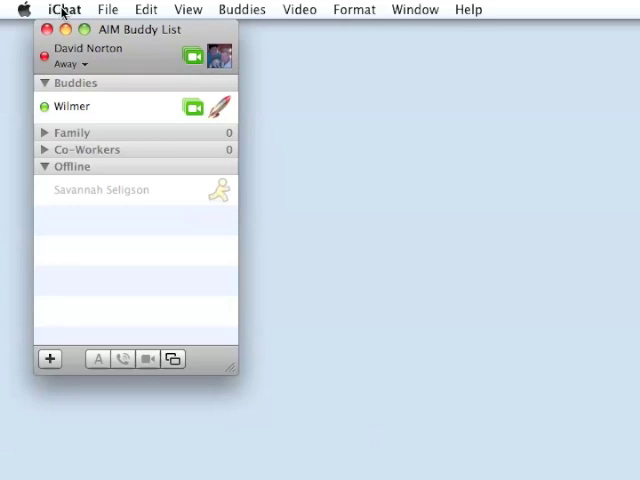
# - Reach iChat's Preferences from the application menu
pyautogui.click(64, 8)
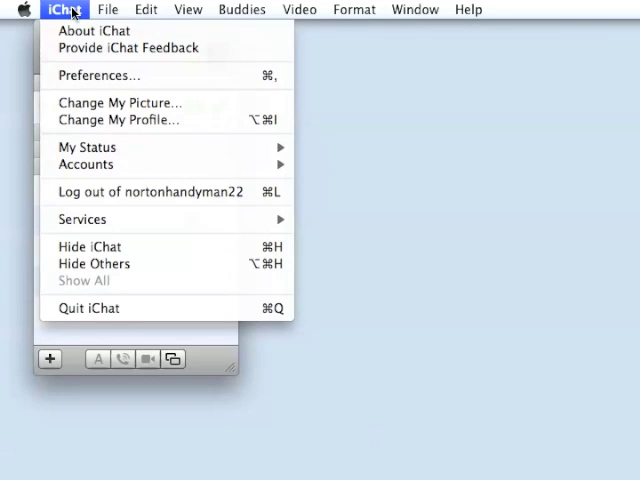
pyautogui.moveTo(100, 76)
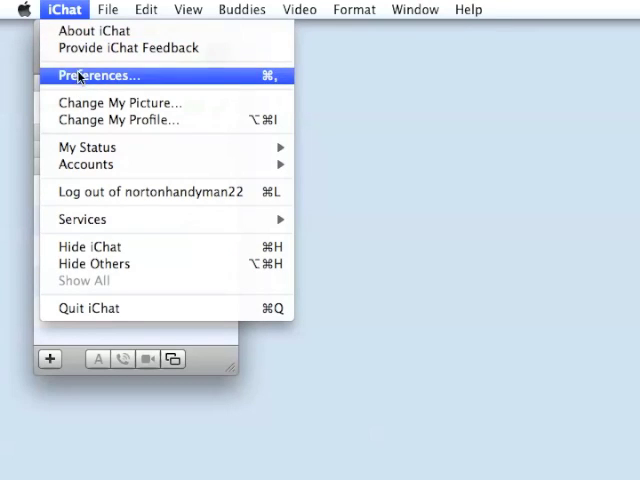
pyautogui.click(98, 76)
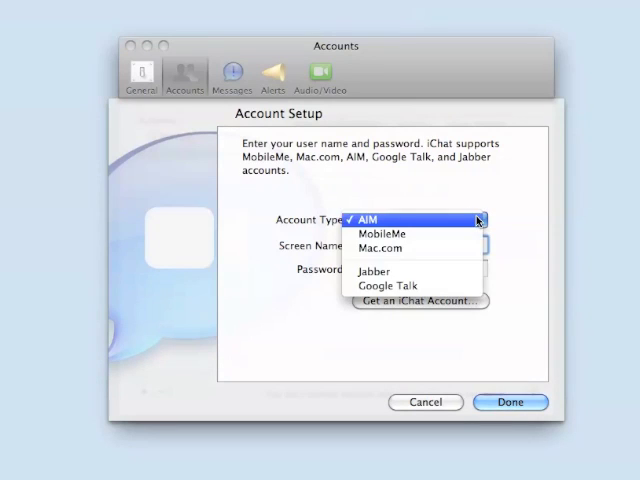
pyautogui.moveTo(416, 288)
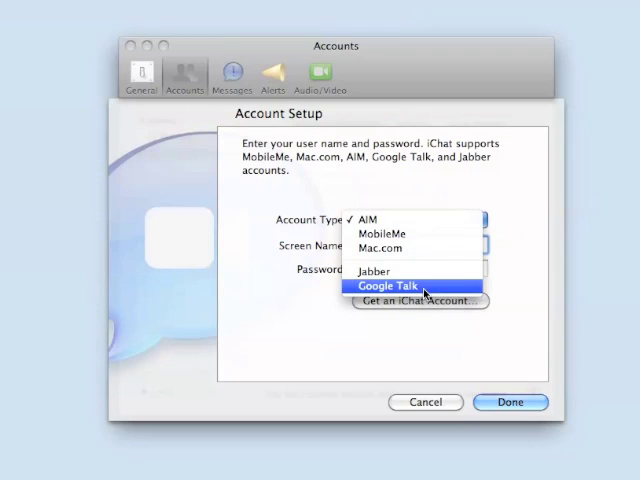
# - Create a Google Talk account with its Google address and password, and confirm with Done
pyautogui.click(400, 288)
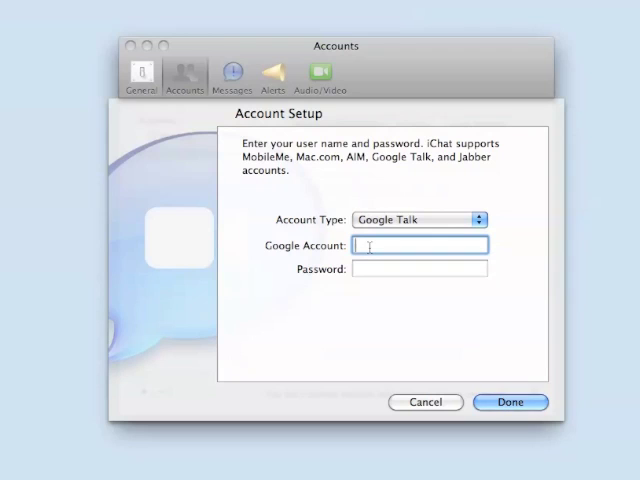
pyautogui.write('norton.da')
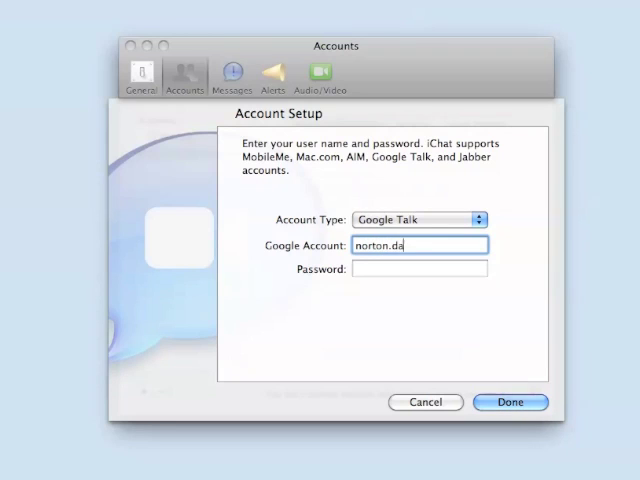
pyautogui.write('vid')
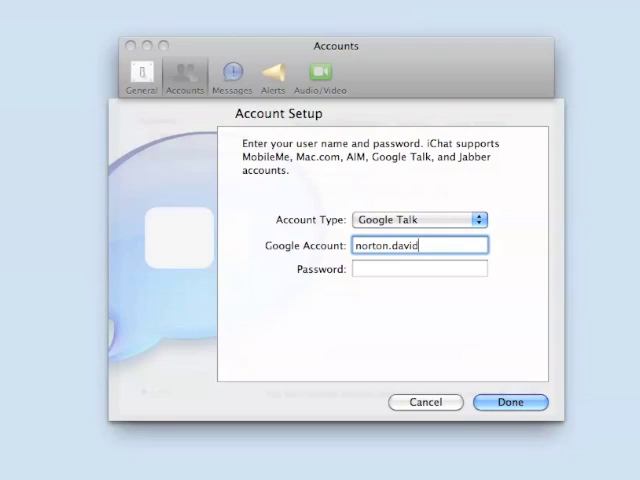
pyautogui.press('Backspace')
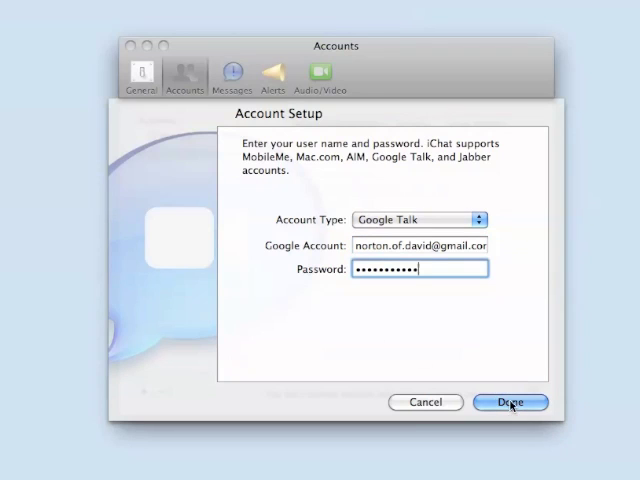
pyautogui.click(510, 402)
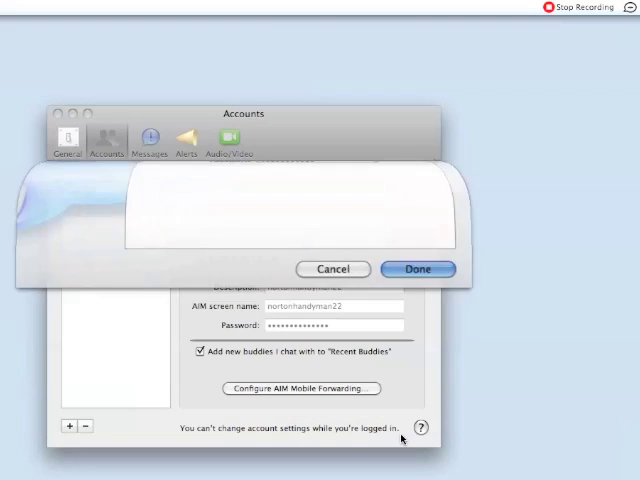
# - Dismiss the setup sheet and expand the Offline group in the Jabber List
pyautogui.click(416, 268)
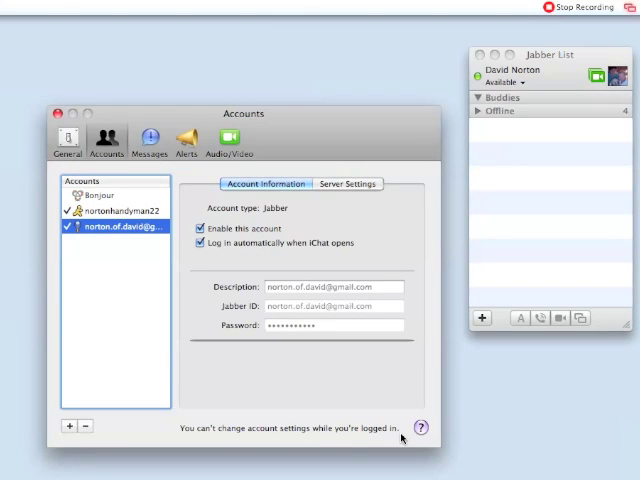
pyautogui.moveTo(464, 398)
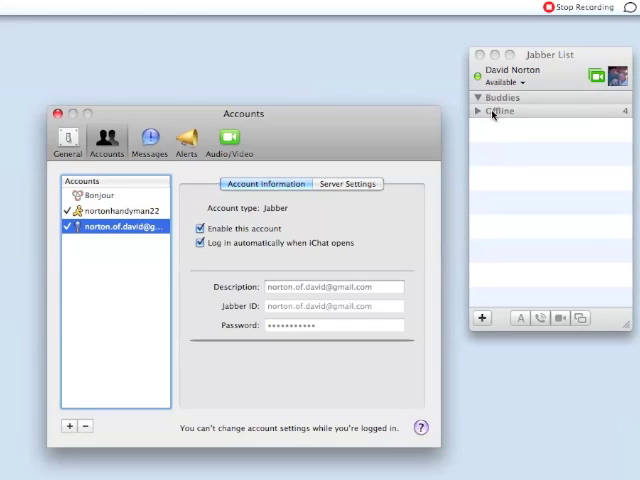
pyautogui.click(480, 112)
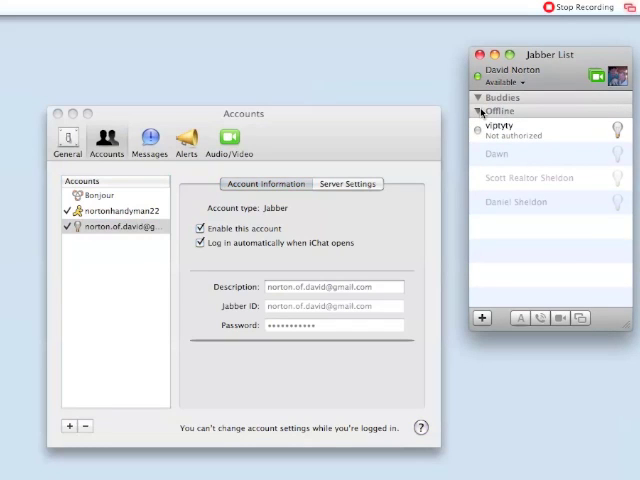